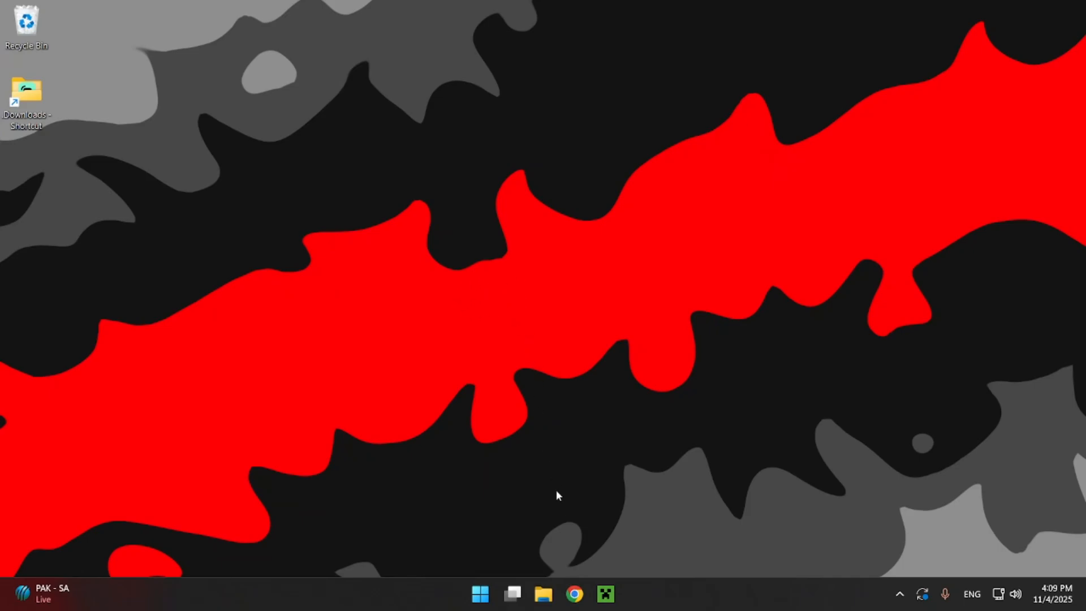
Open Chrome and search Google for 'Lunar Client'
click(574, 593)
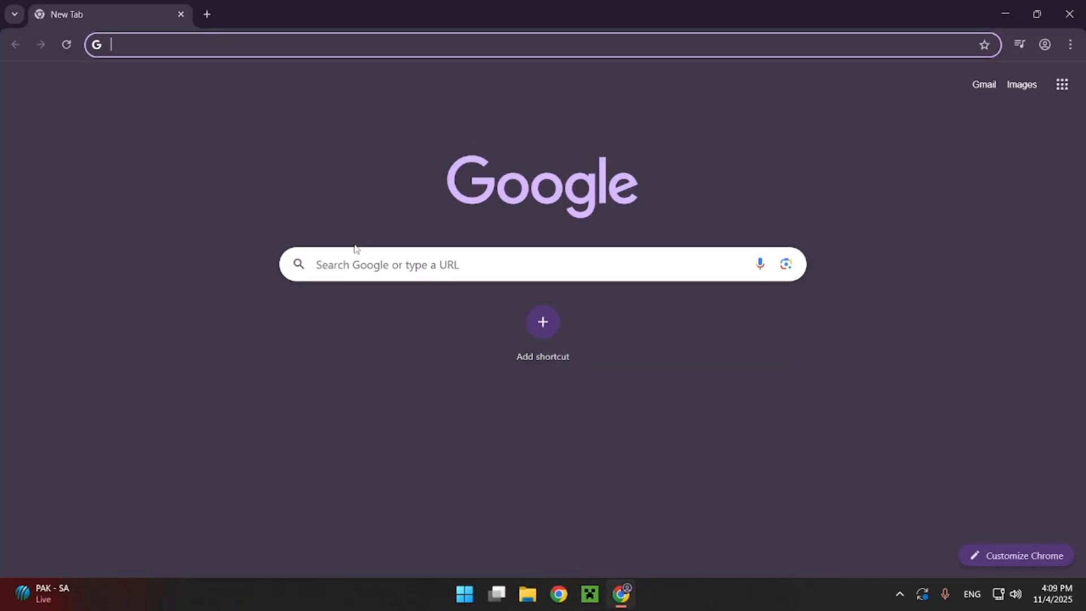
mouse_move(727, 136)
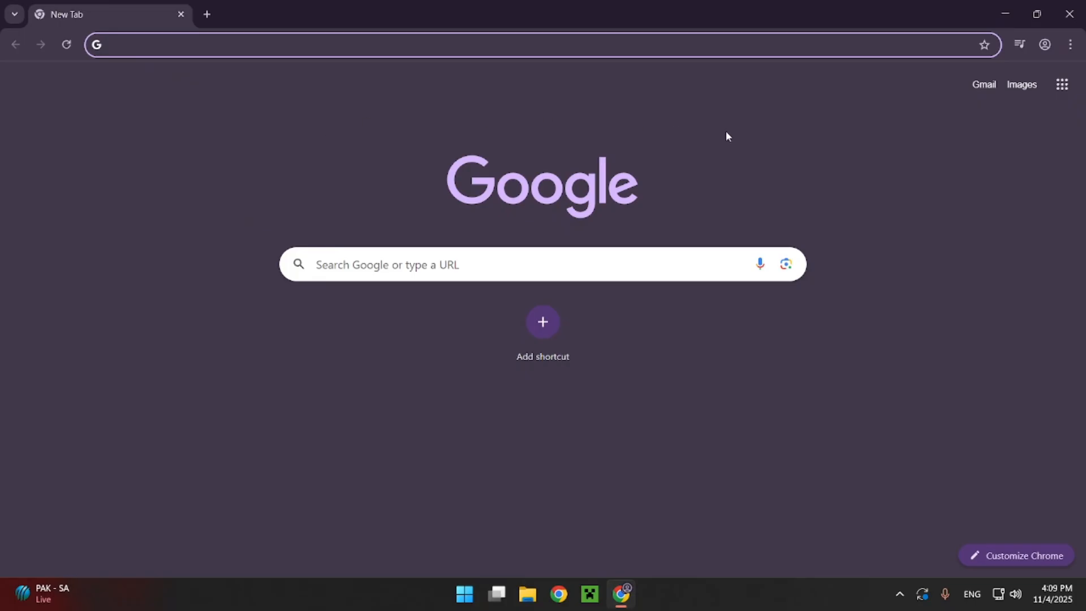
mouse_move(175, 80)
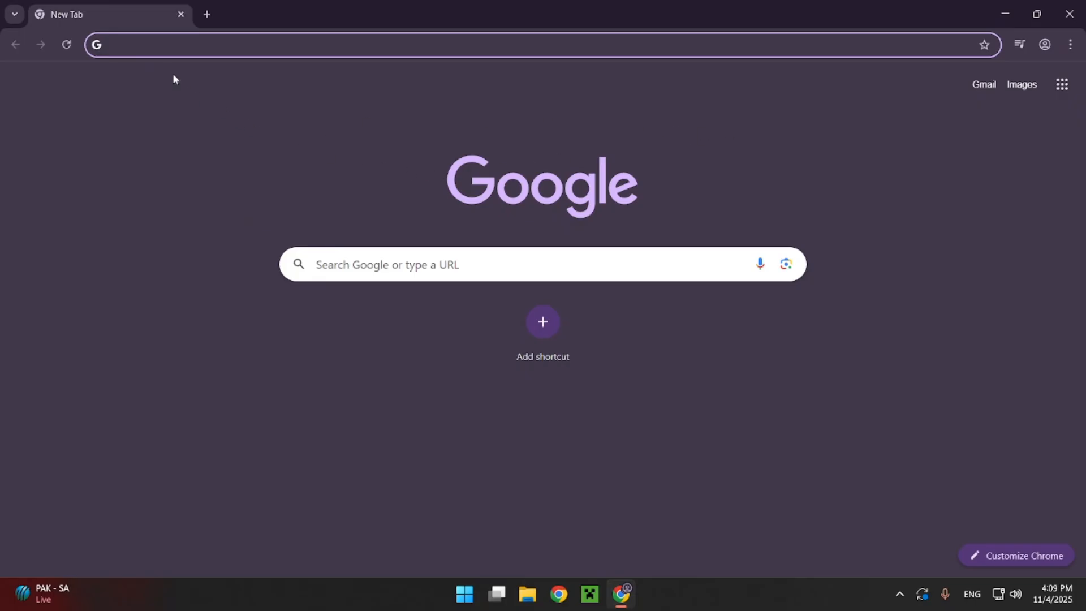
mouse_move(223, 439)
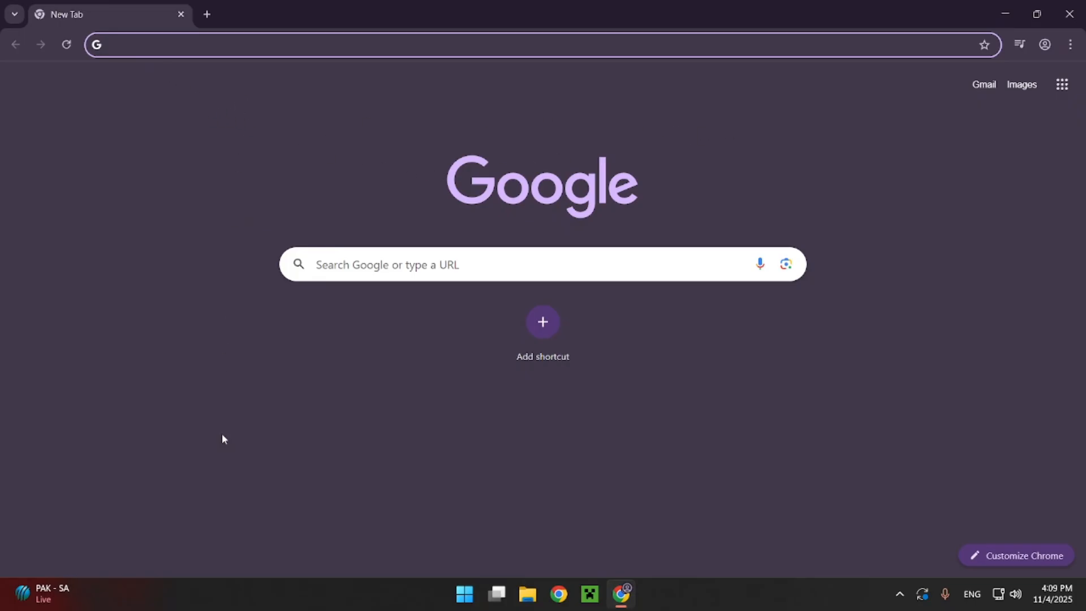
mouse_move(148, 243)
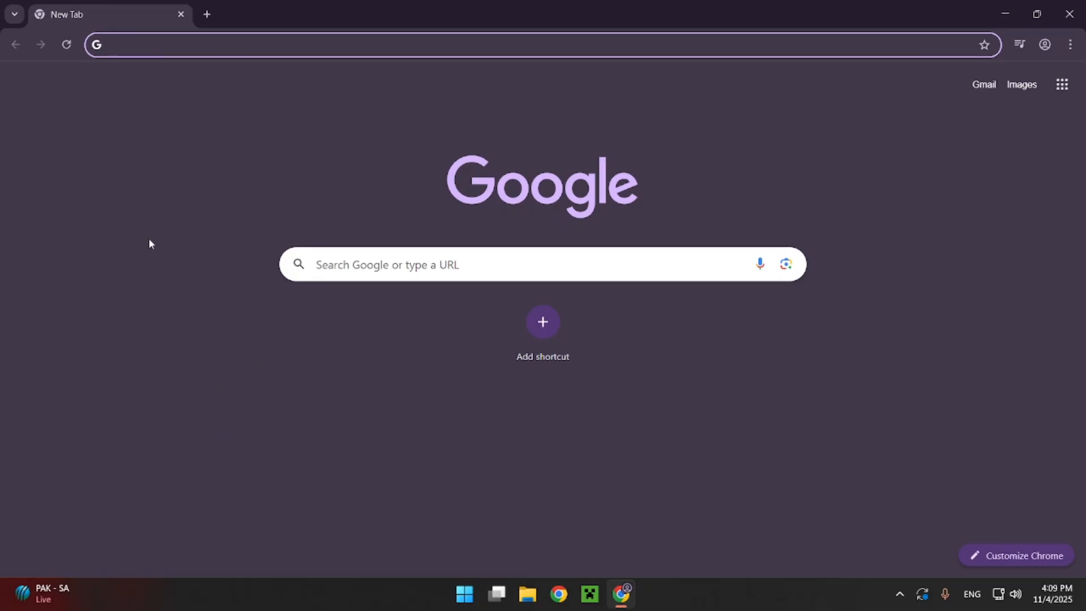
text(Lu)
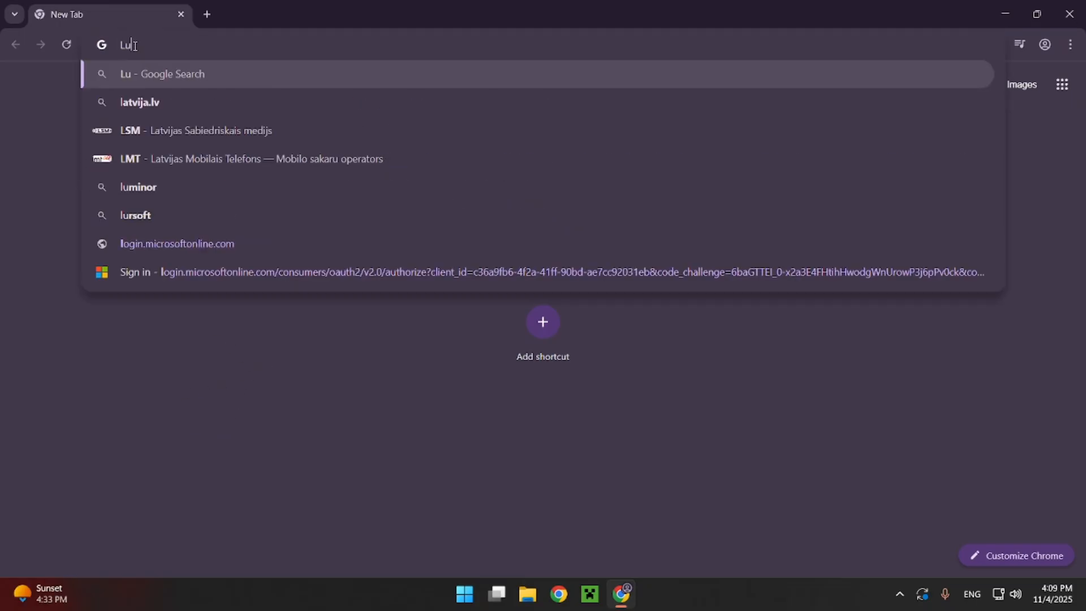
text(nar Client)
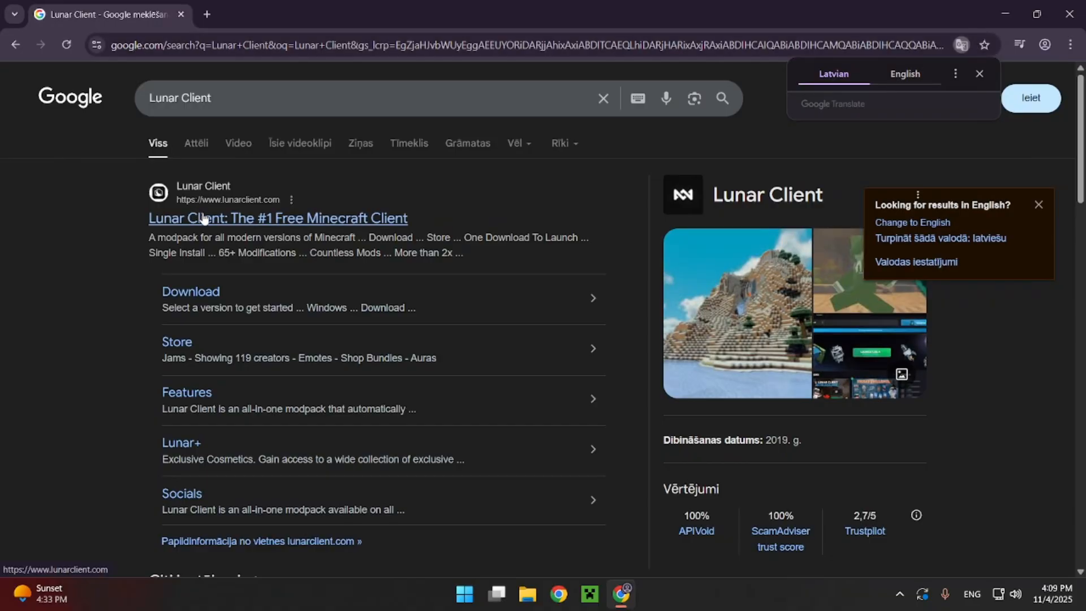
Open lunarclient.com's download page and download the Windows version
click(278, 217)
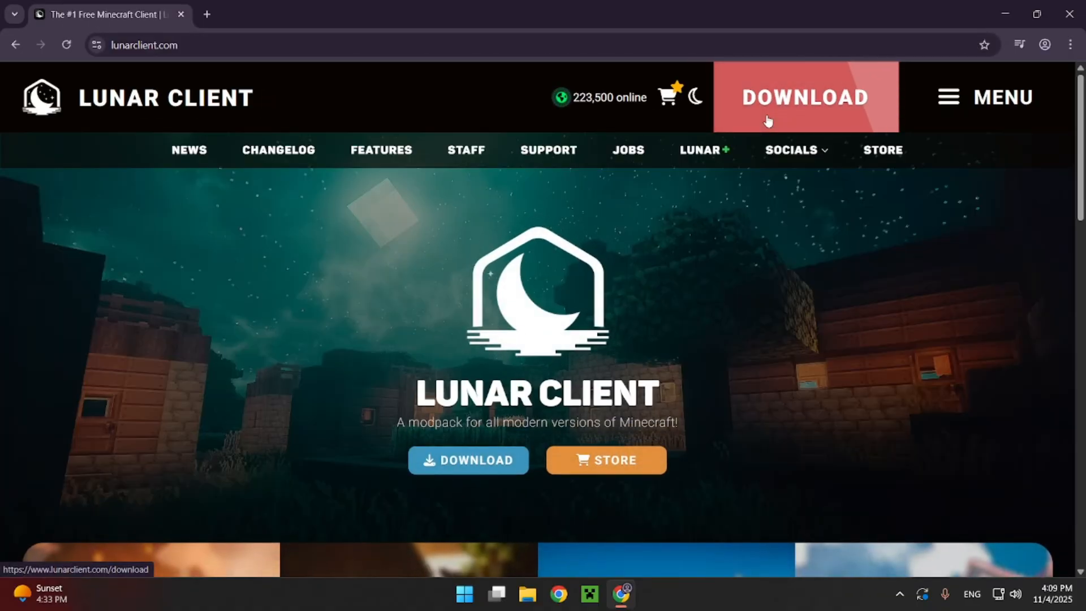
click(805, 97)
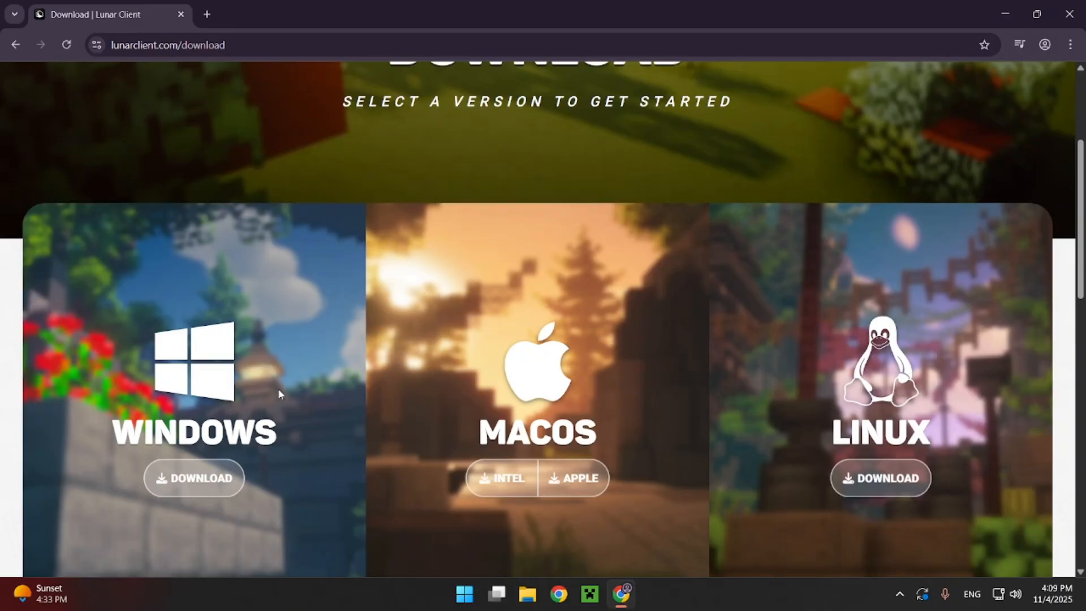
mouse_move(588, 527)
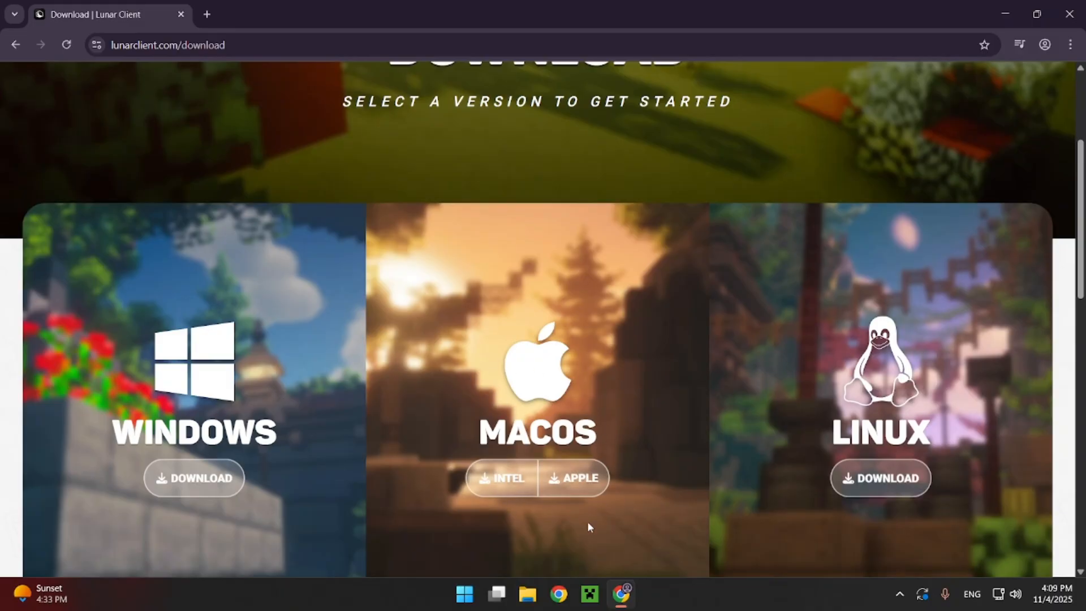
mouse_move(509, 395)
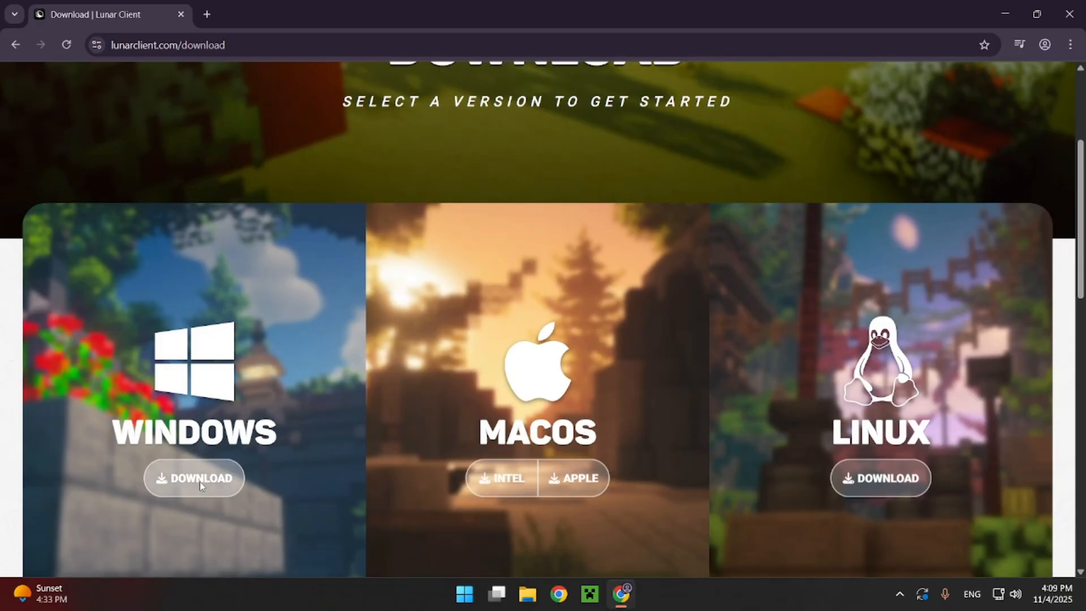
click(194, 478)
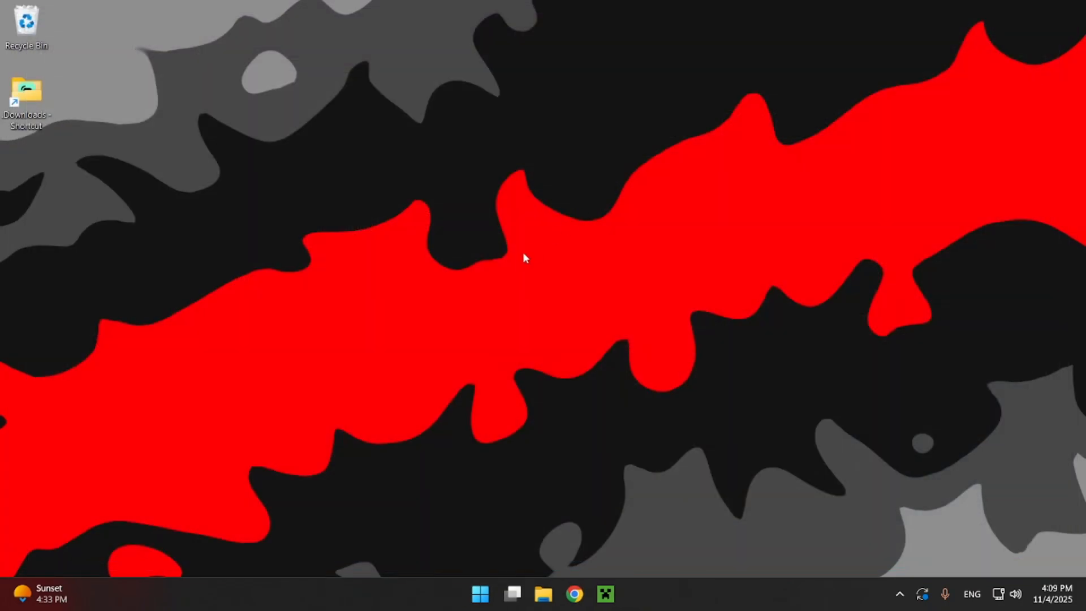
mouse_move(521, 237)
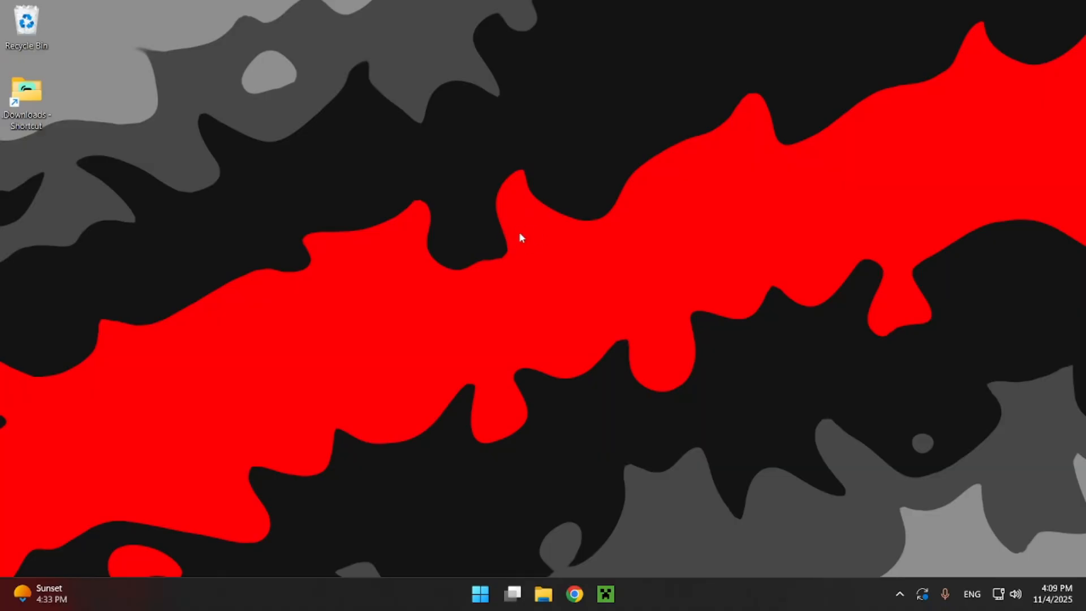
mouse_move(523, 276)
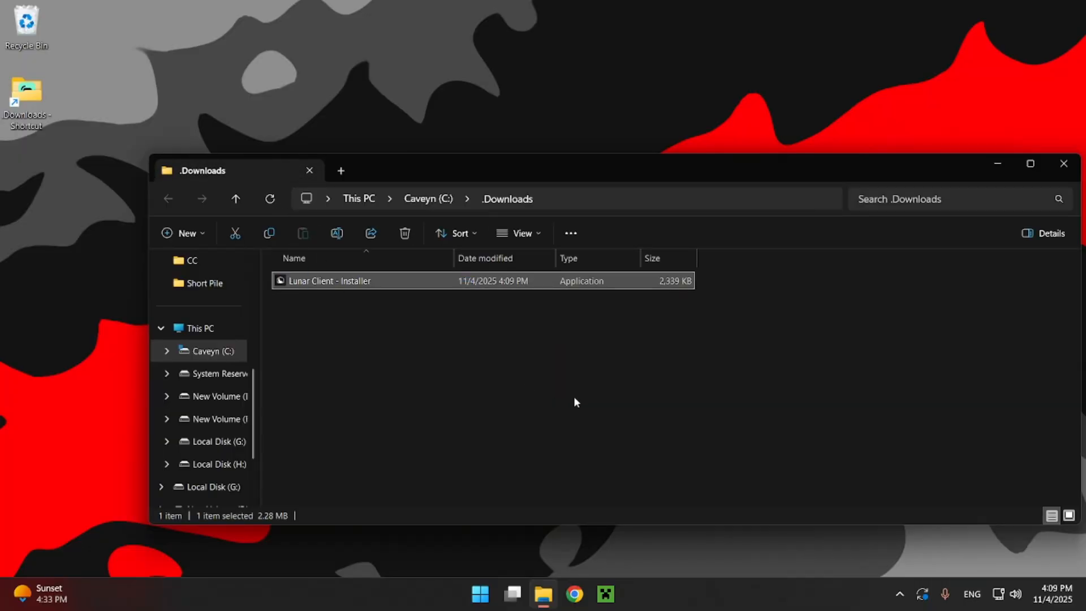
mouse_move(348, 287)
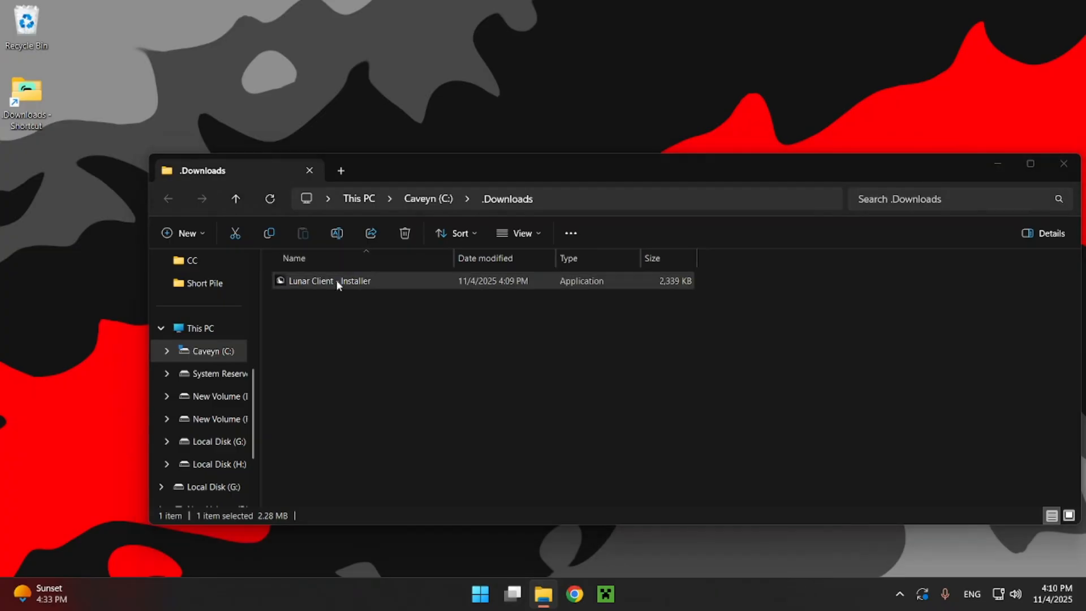
Run the Lunar Client installer, accept the terms and install to the default folder
double_click(329, 281)
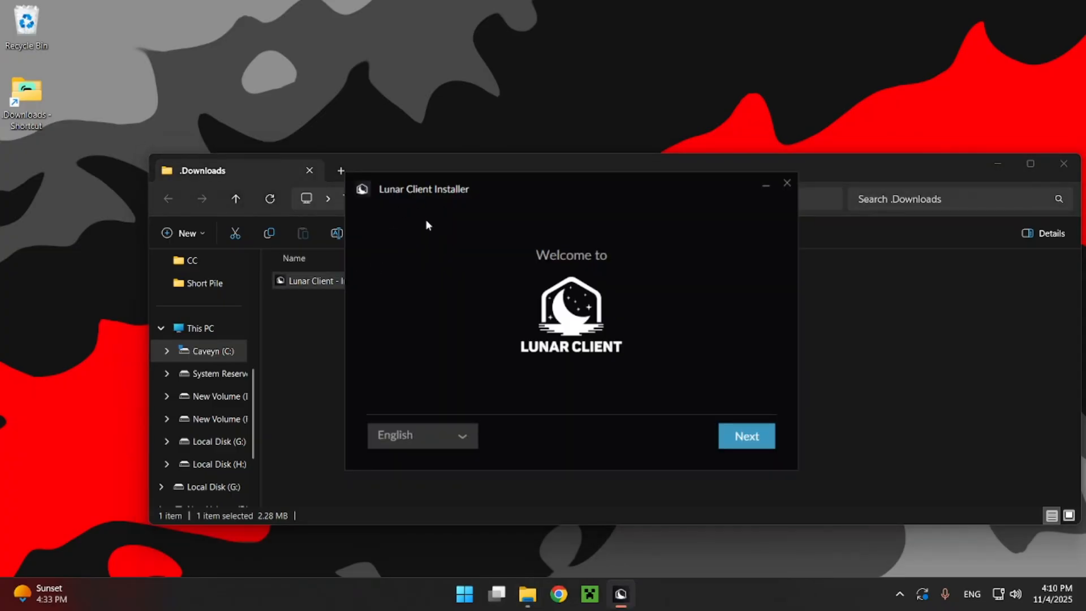
mouse_move(457, 188)
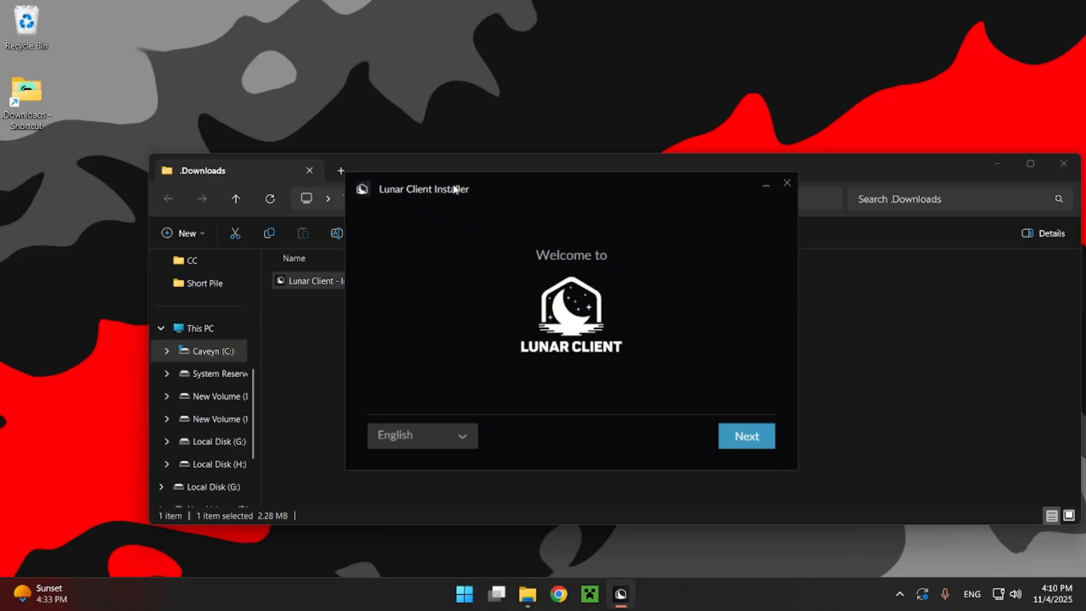
click(746, 435)
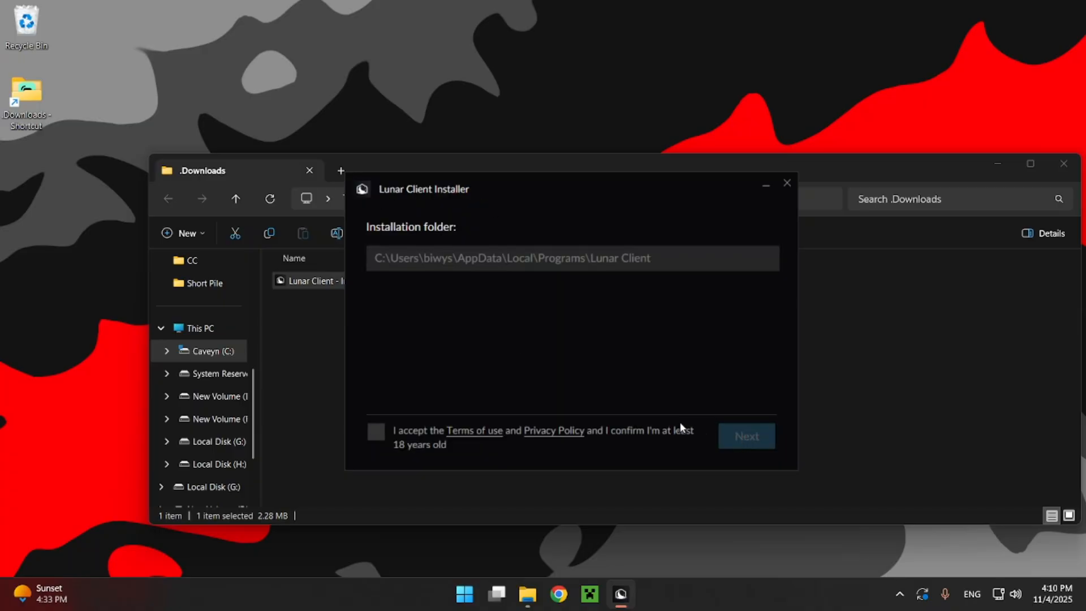
click(376, 431)
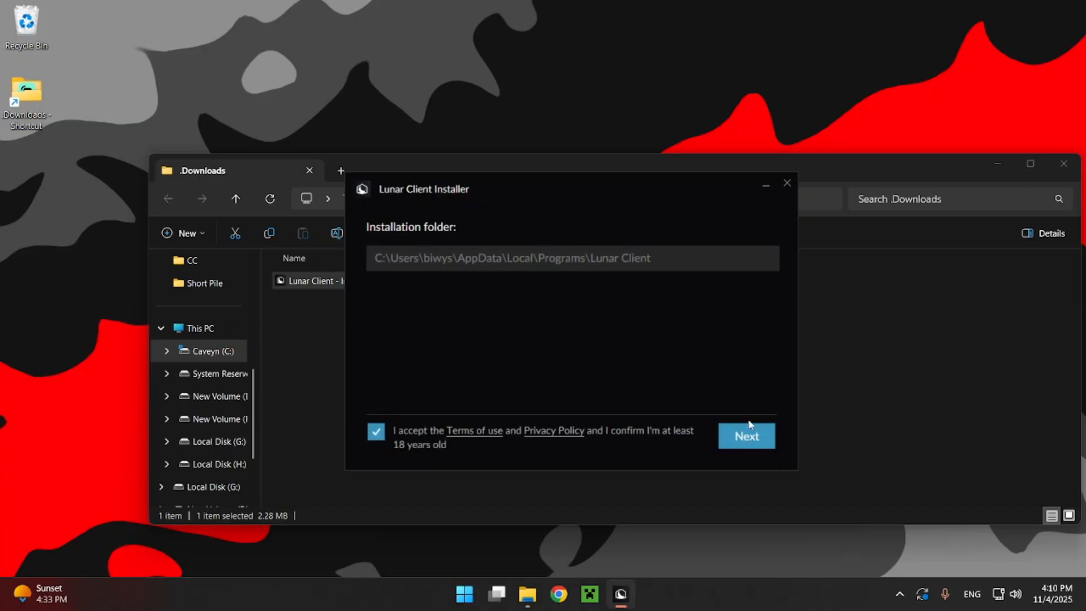
click(746, 435)
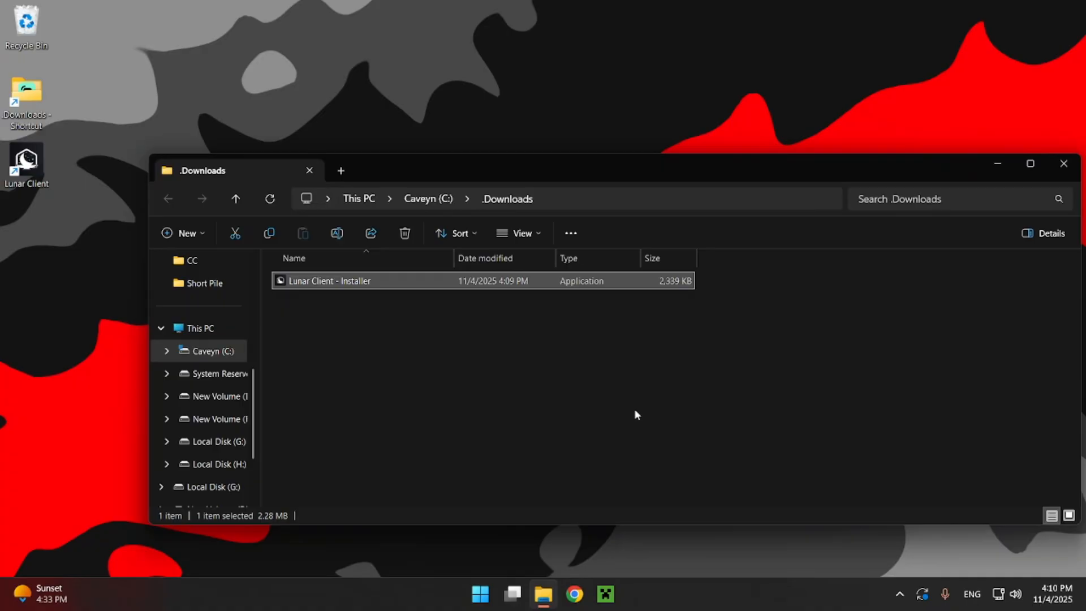
Launch Lunar Client from the desktop and start Microsoft account login
double_click(330, 281)
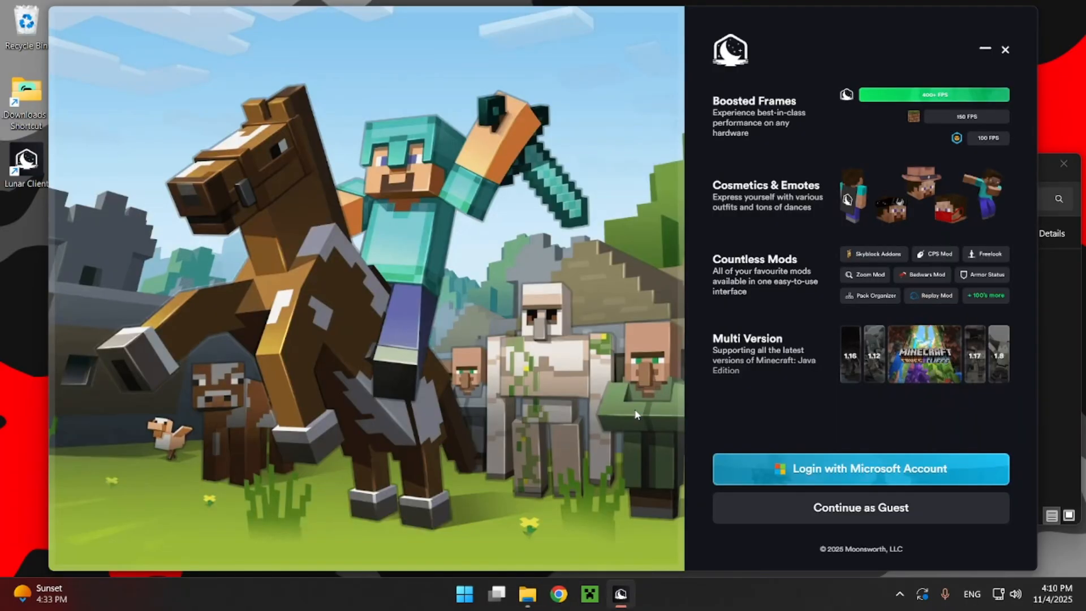
mouse_move(932, 521)
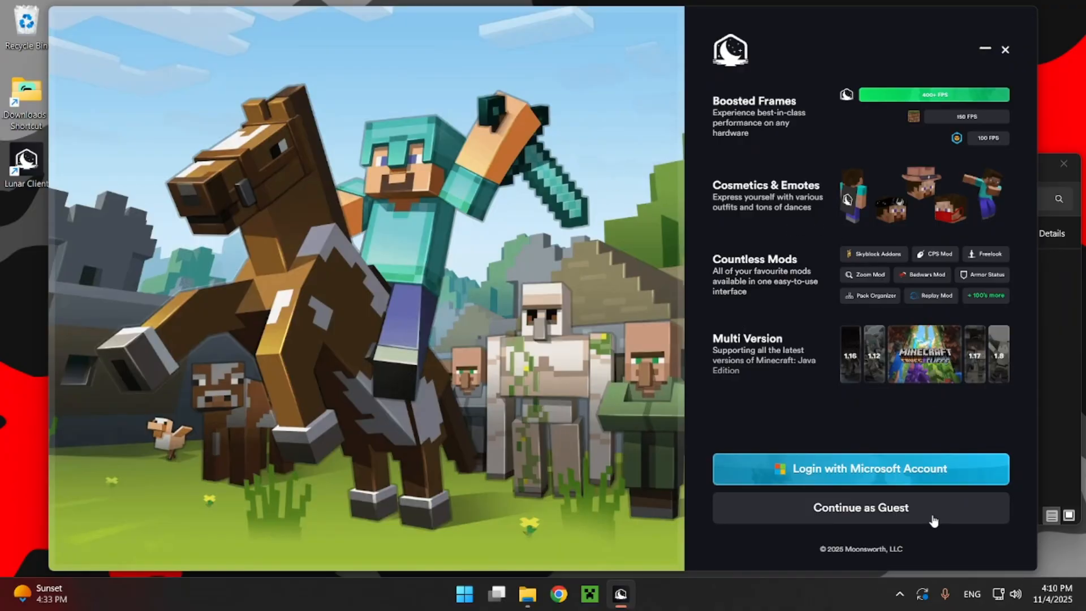
mouse_move(879, 507)
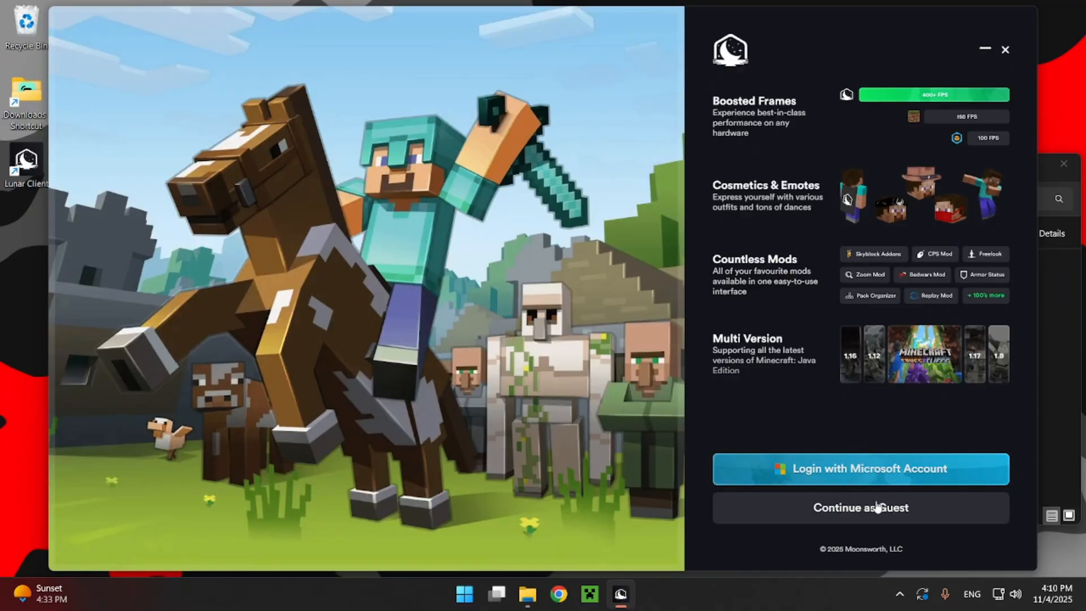
mouse_move(876, 441)
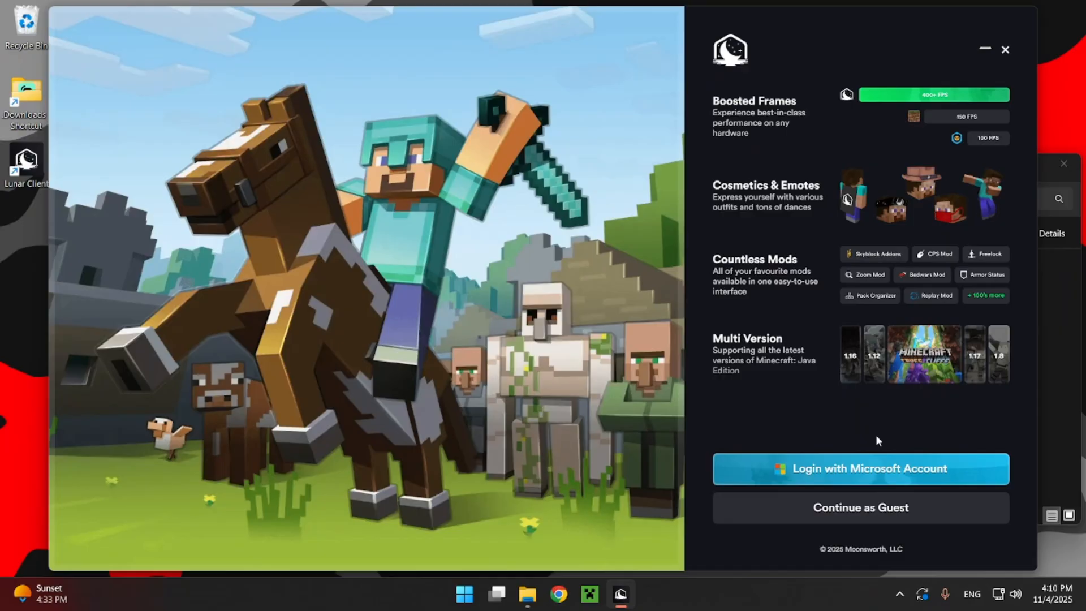
mouse_move(882, 457)
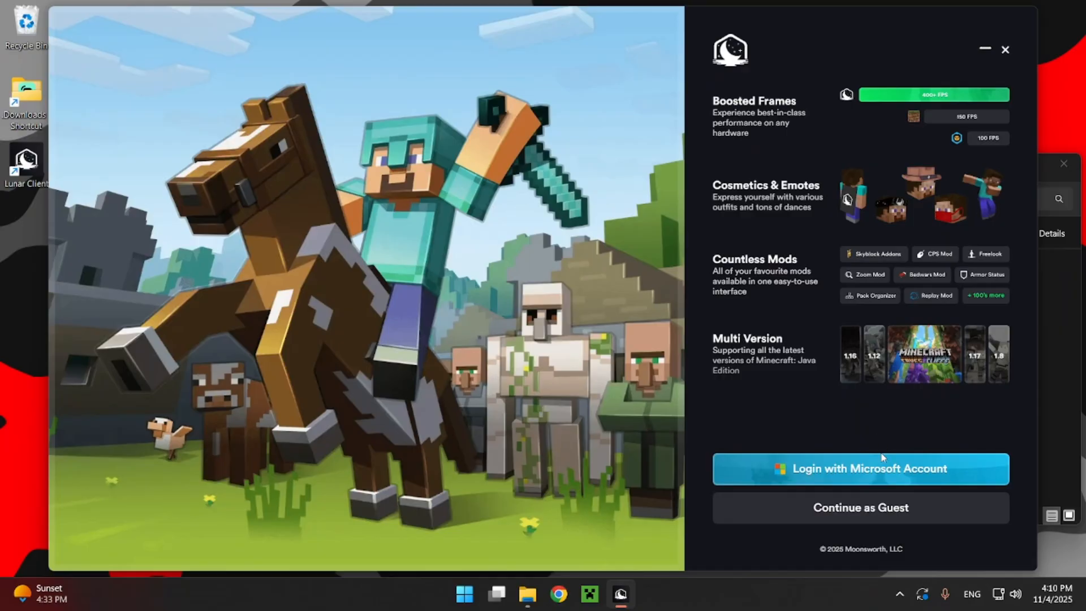
mouse_move(811, 419)
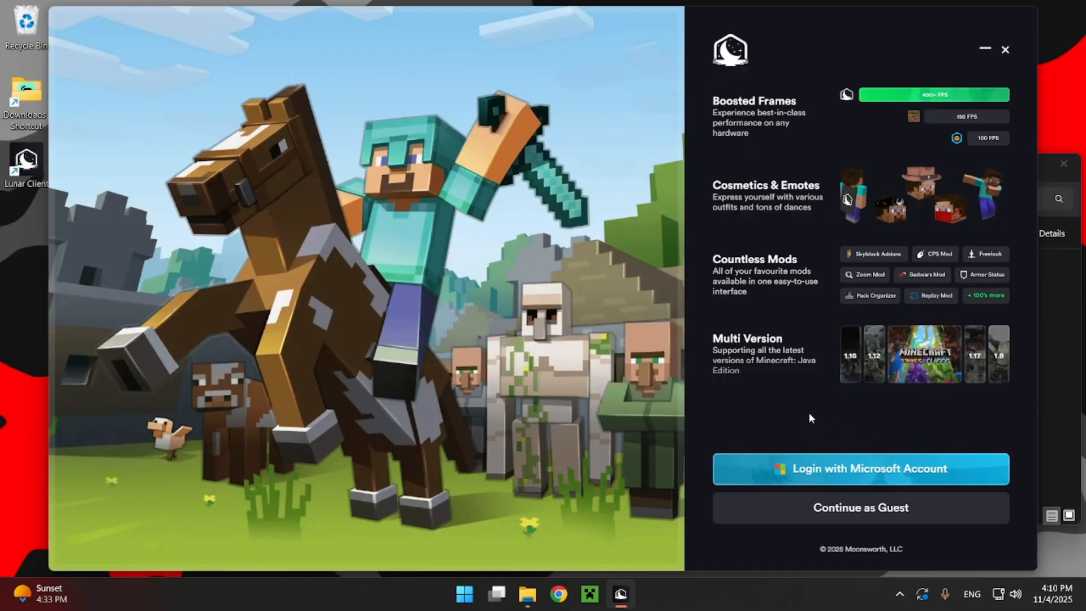
mouse_move(846, 474)
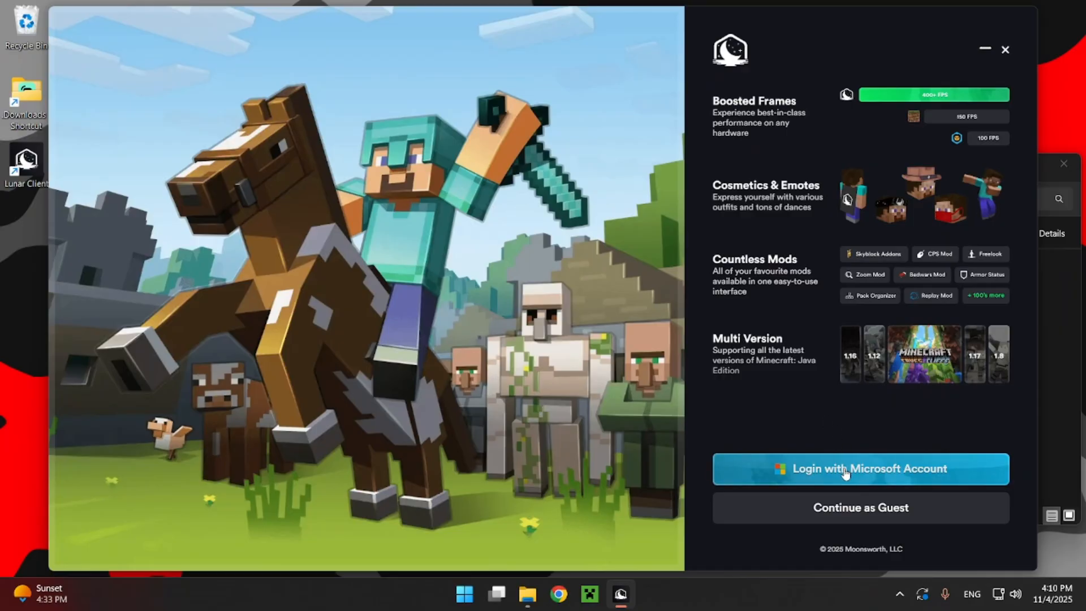
mouse_move(821, 418)
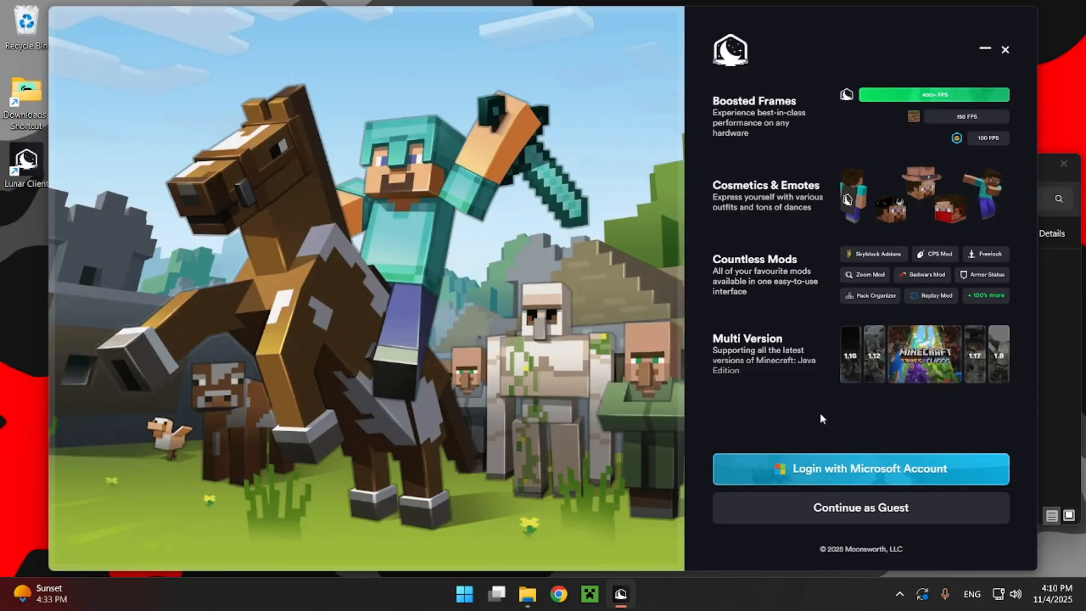
click(860, 468)
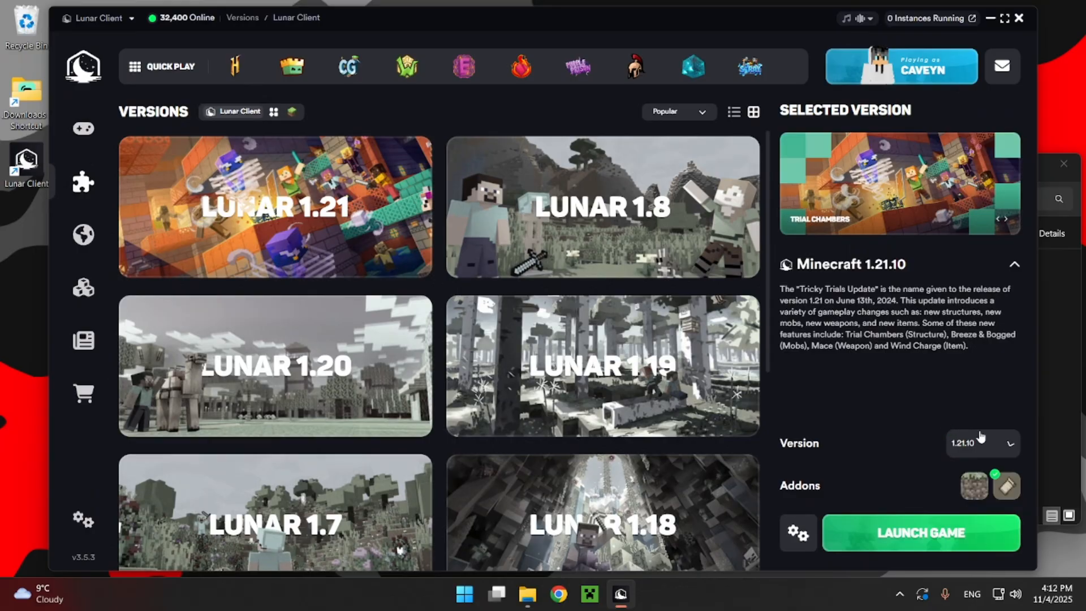
mouse_move(913, 435)
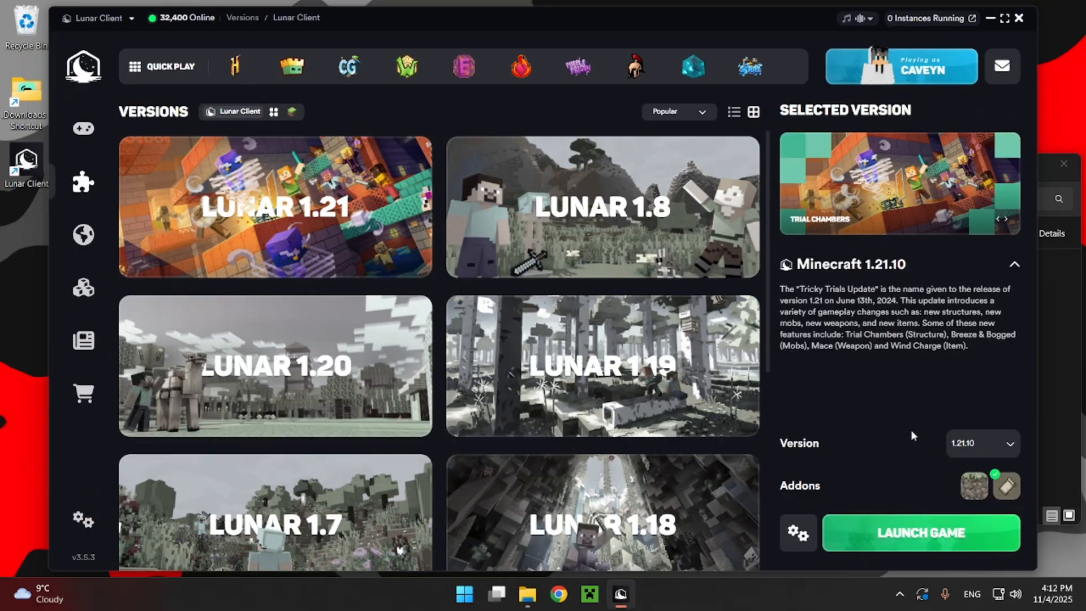
Complete the Microsoft sign-in and go to the mods section
click(1006, 219)
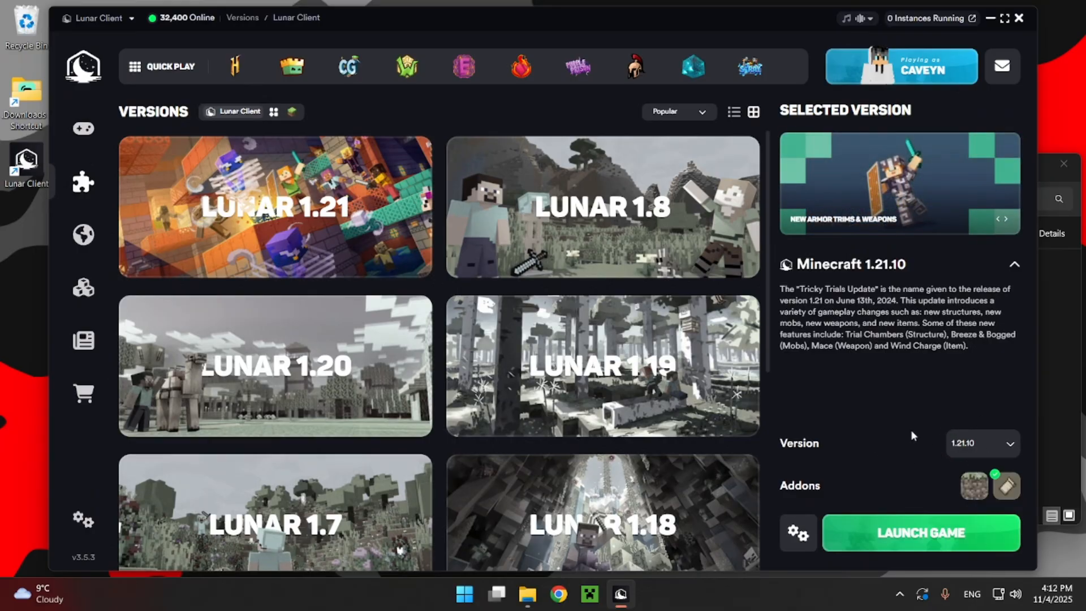
mouse_move(972, 484)
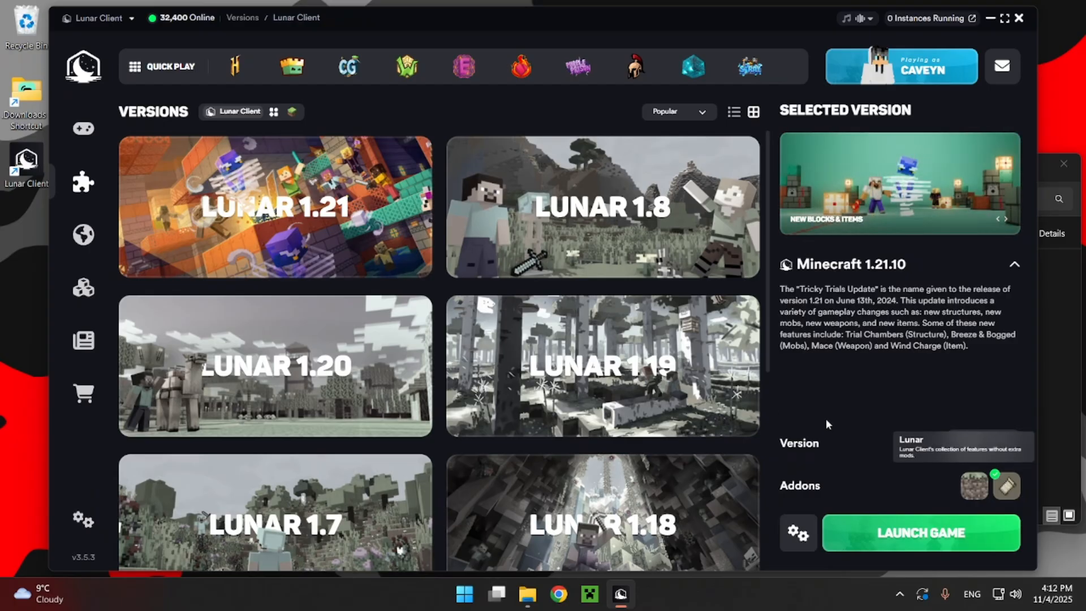
click(83, 182)
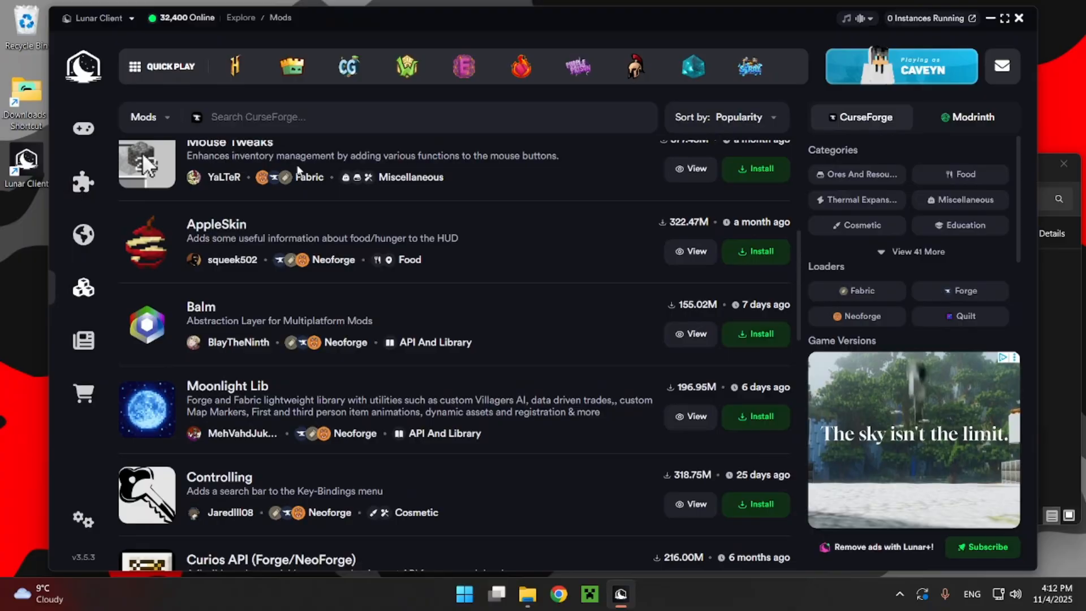
Search CurseForge mods for 'sodium', then Iris, and open the content-type dropdown
scroll(up, 3)
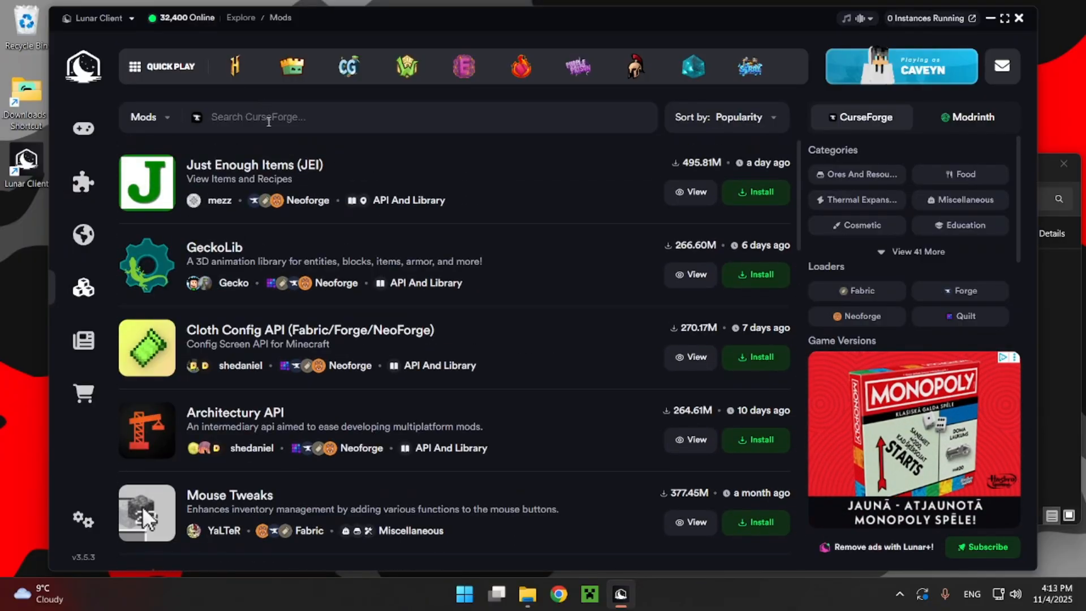
text(sodium)
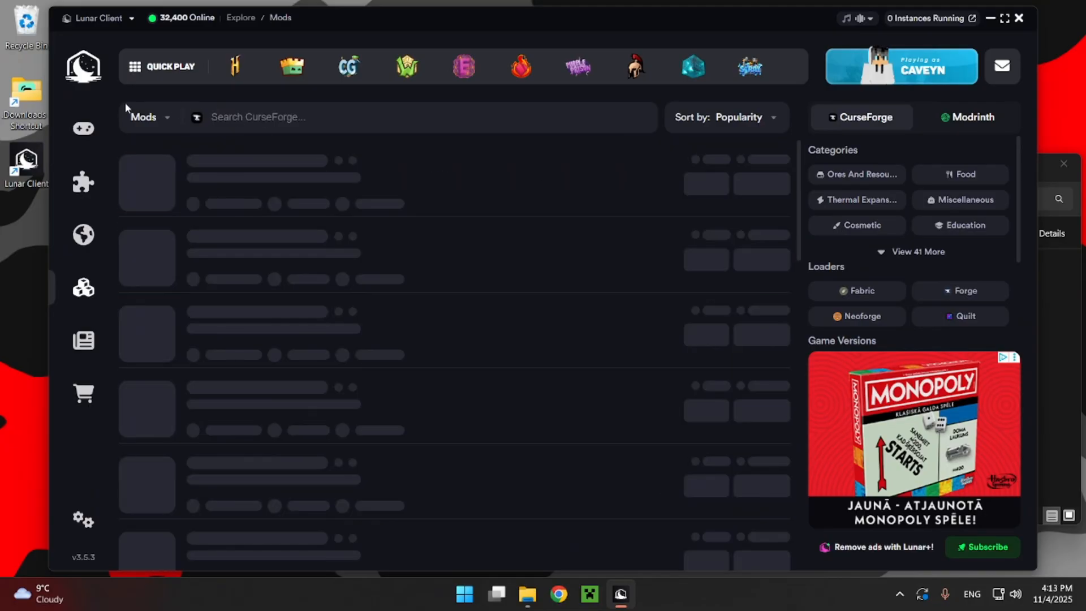
text(Irisn)
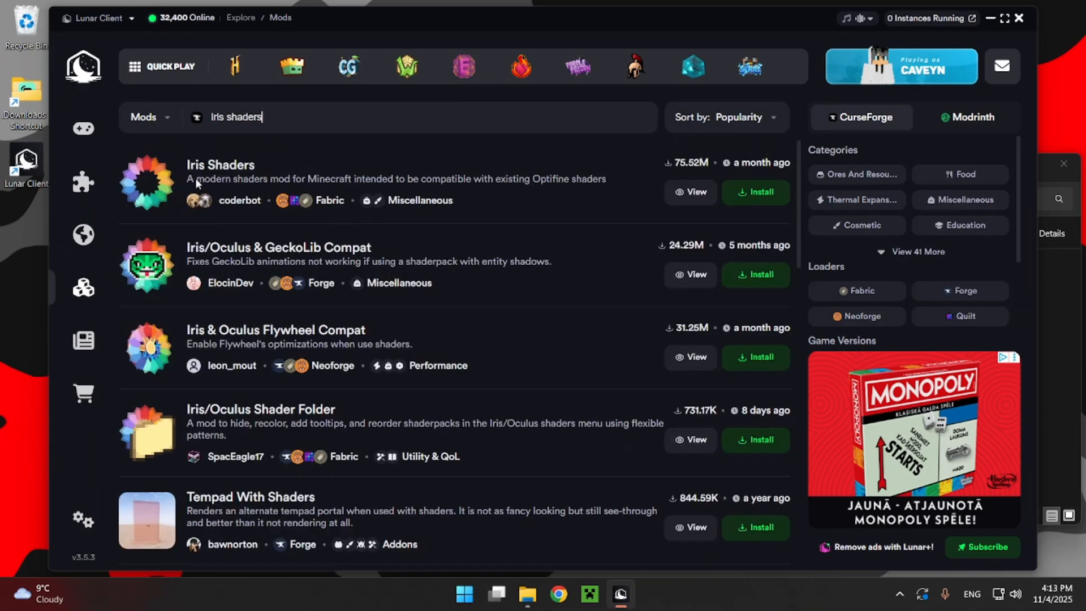
scroll(down, 3)
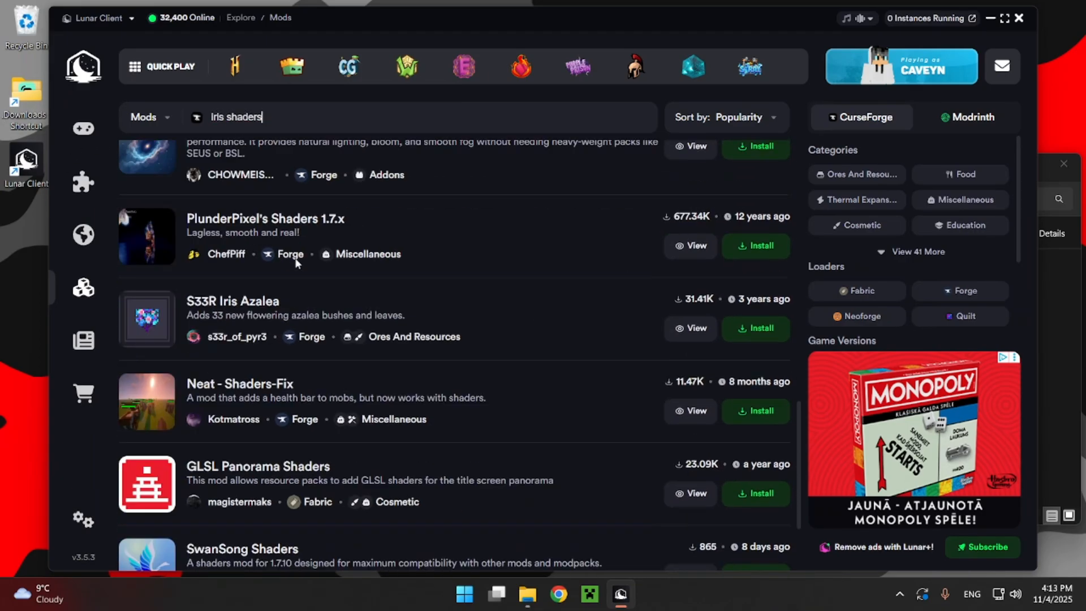
scroll(up, 3)
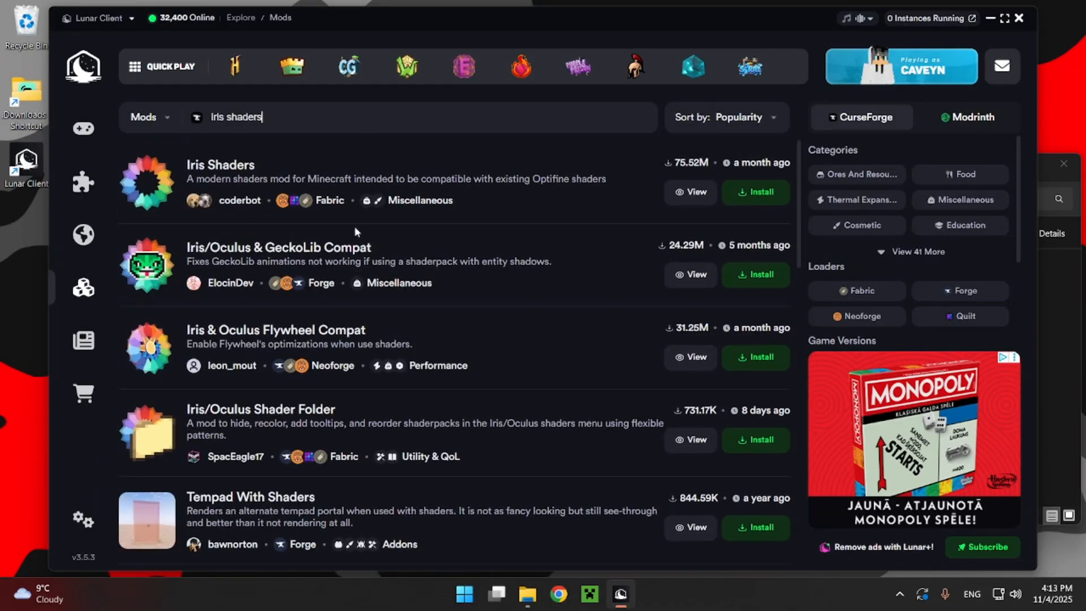
click(145, 116)
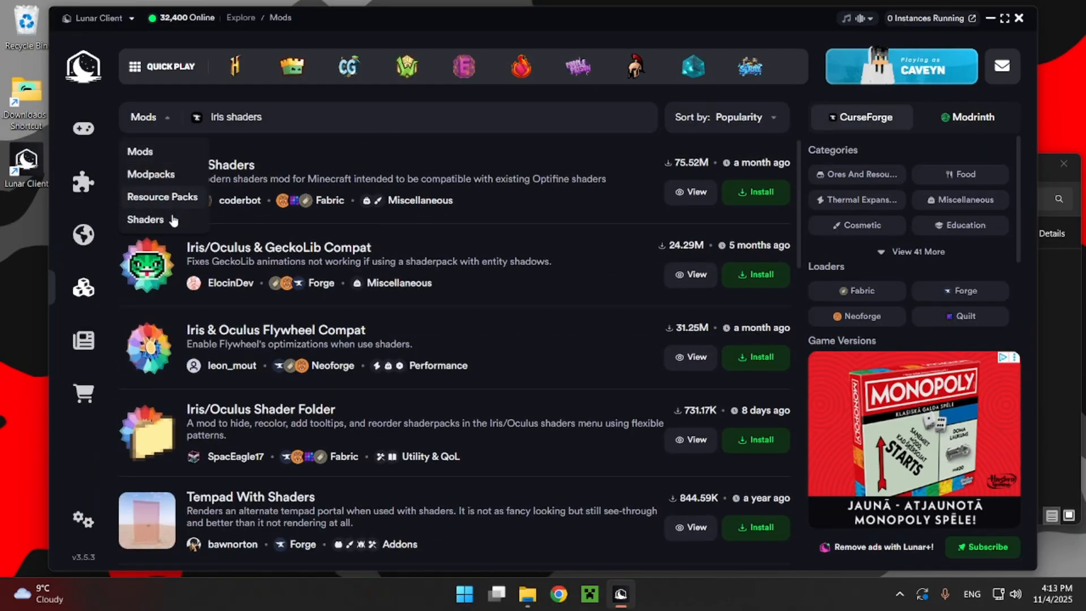